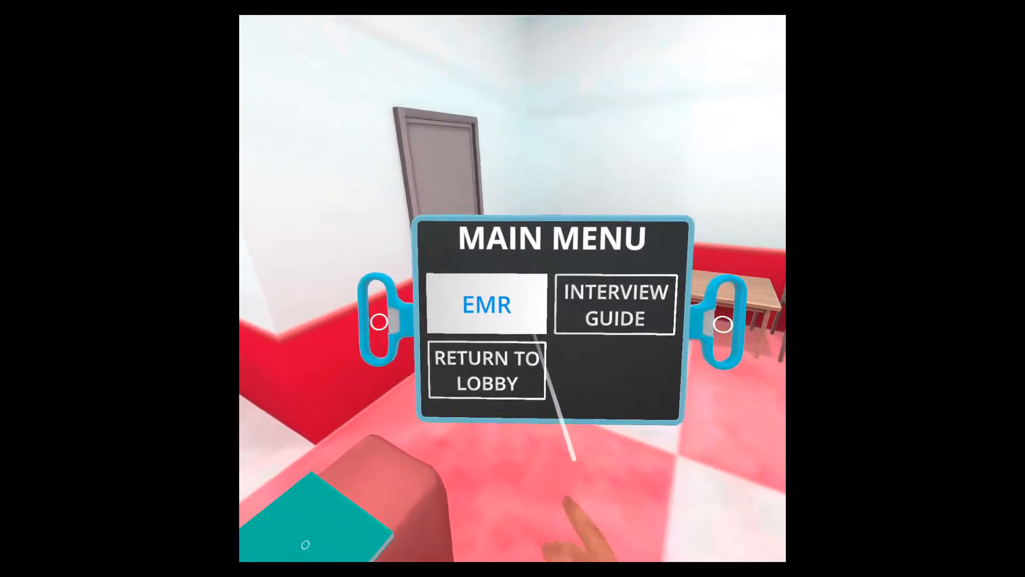
Step: Open the patient's EMR to view her demographics and subjective history notes
left_click(486, 303)
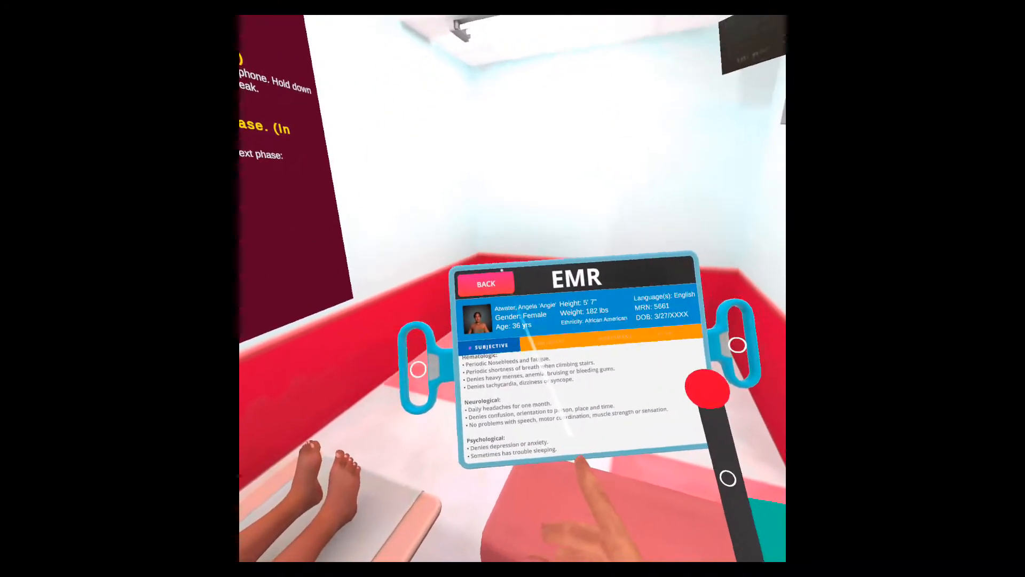
Step: Leave the EMR, open the Interview Guide and page it through to 7 of 7
left_click(485, 282)
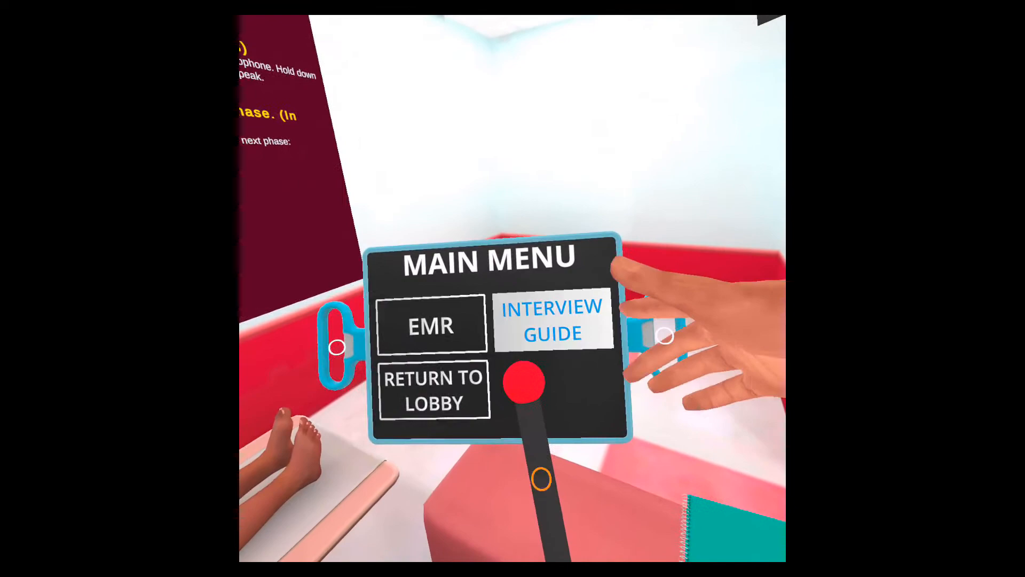
left_click(430, 324)
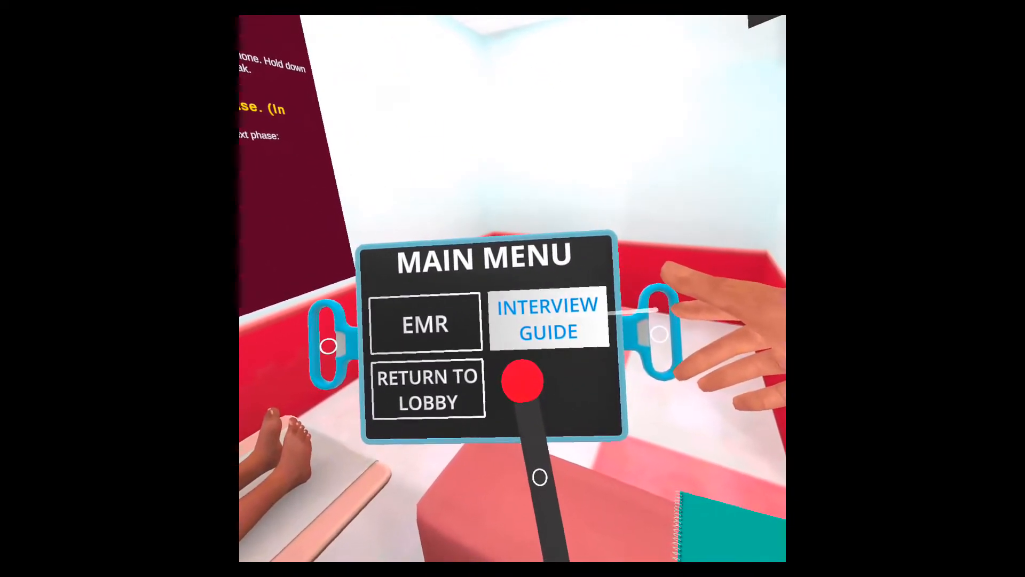
left_click(546, 318)
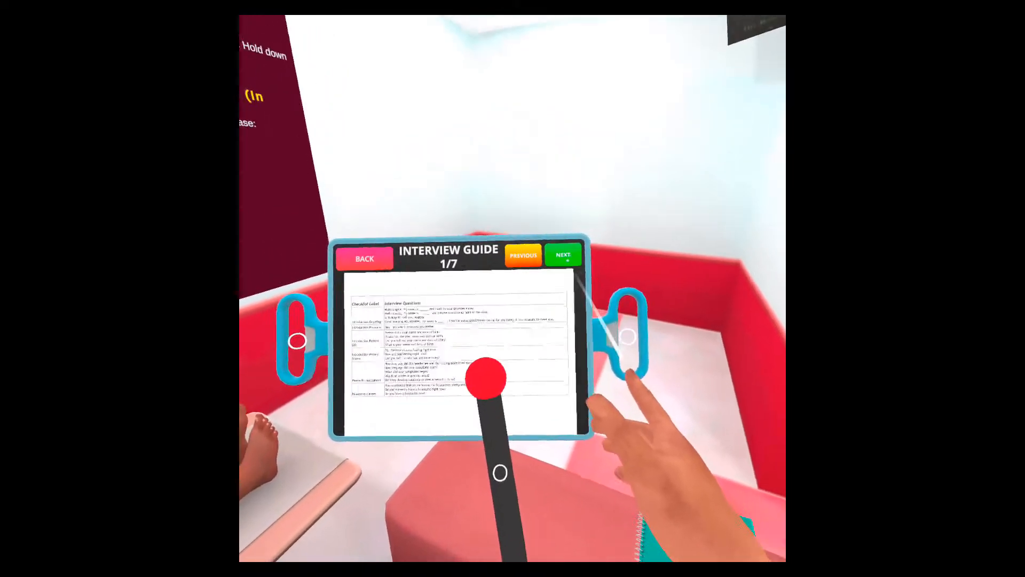
left_click(563, 254)
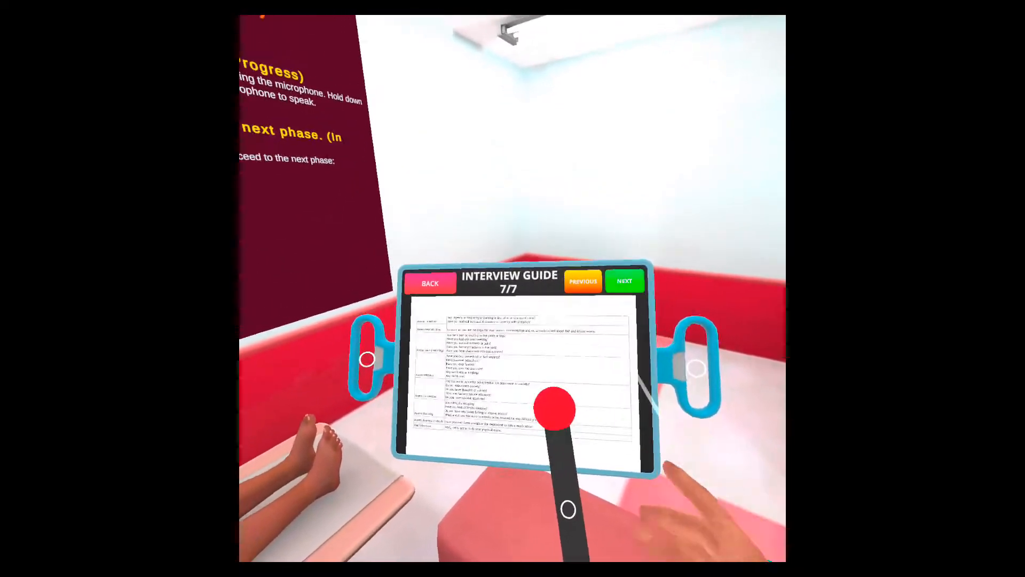
left_click(623, 281)
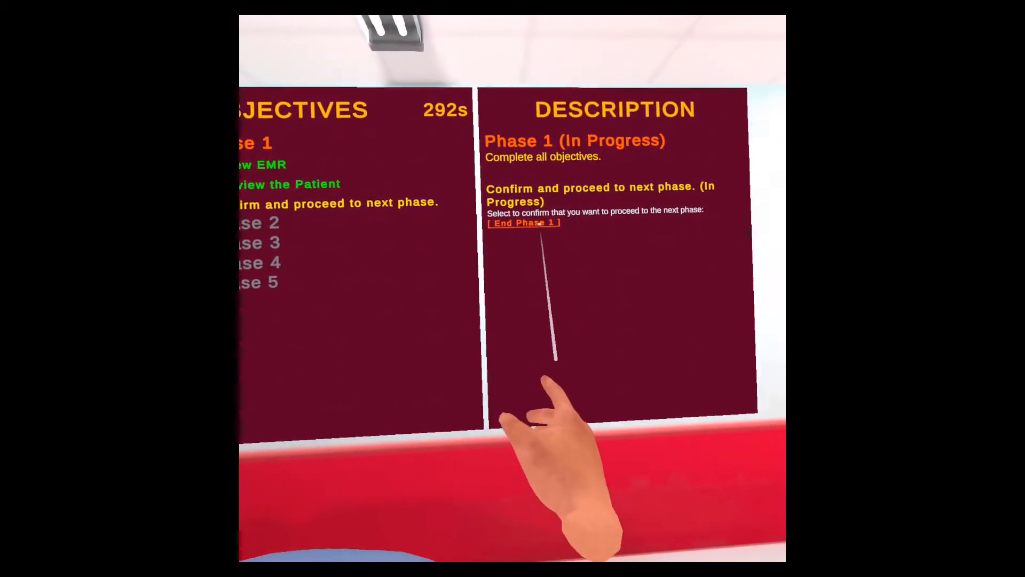
Step: Confirm End Phase 1 on the Description board and proceed to Phase 2
left_click(523, 222)
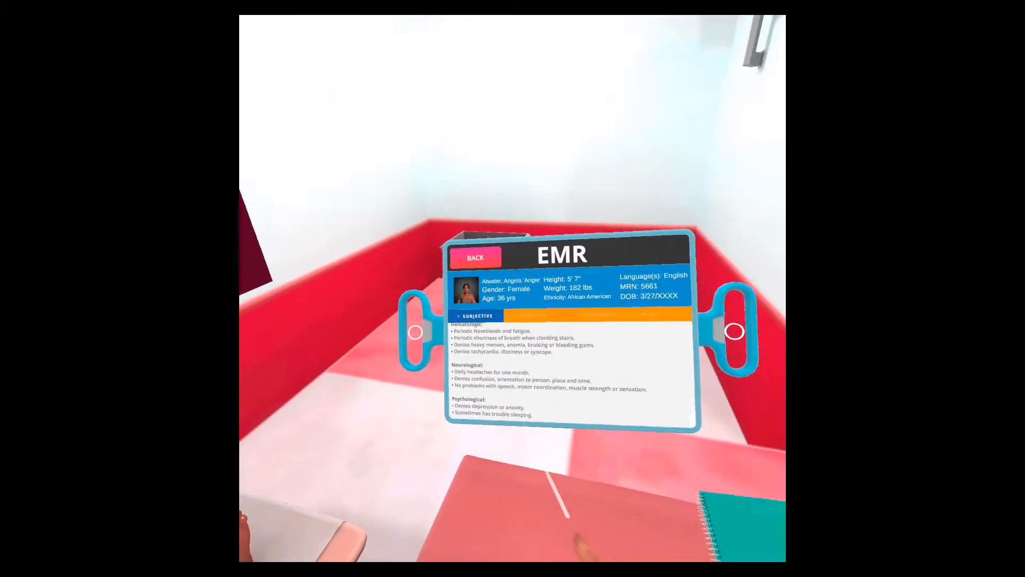
Step: Reopen the EMR from the Main Menu to review her subjective history in Phase 2
left_click(533, 314)
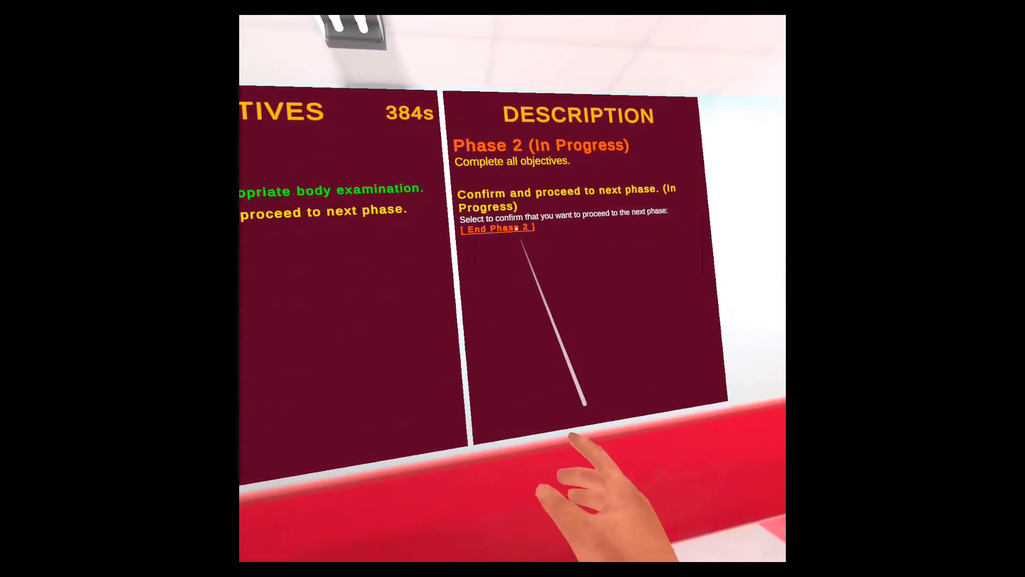
Step: Confirm End Phase 2, then End Phase 3 after the differential diagnosis is complete
left_click(499, 227)
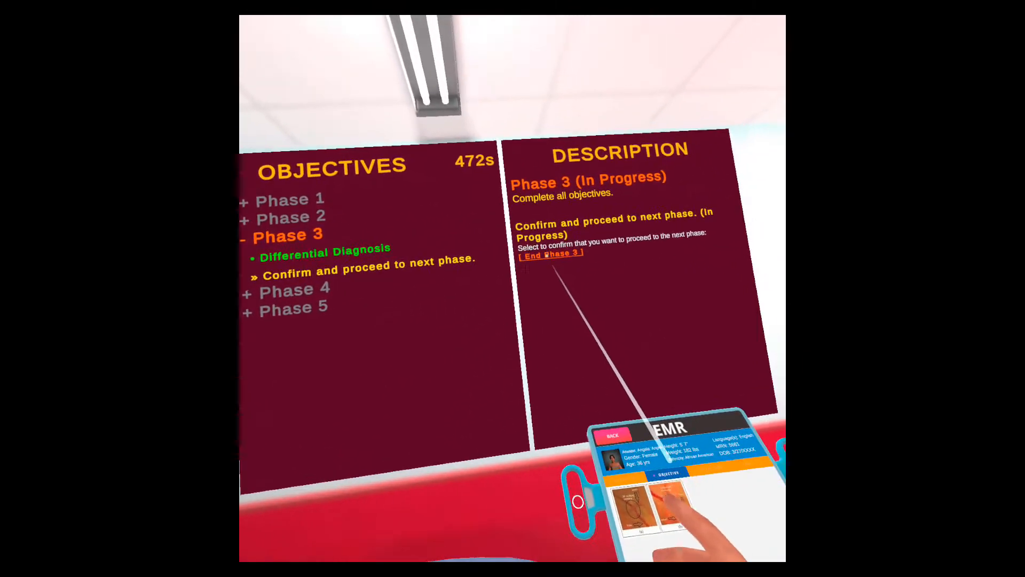
left_click(551, 254)
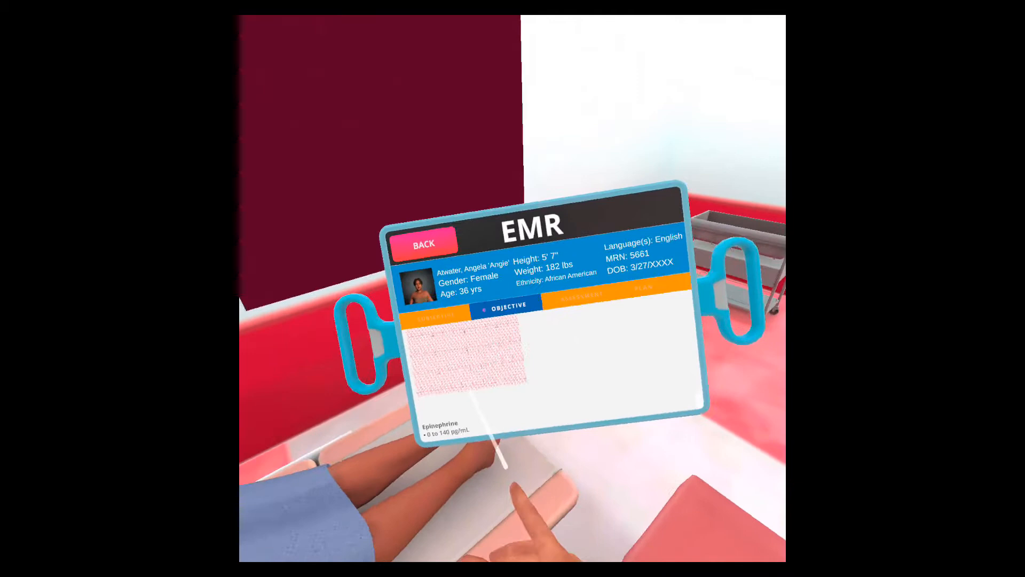
Step: View the EMR Objective findings with the lab values, including the epinephrine range
left_click(579, 293)
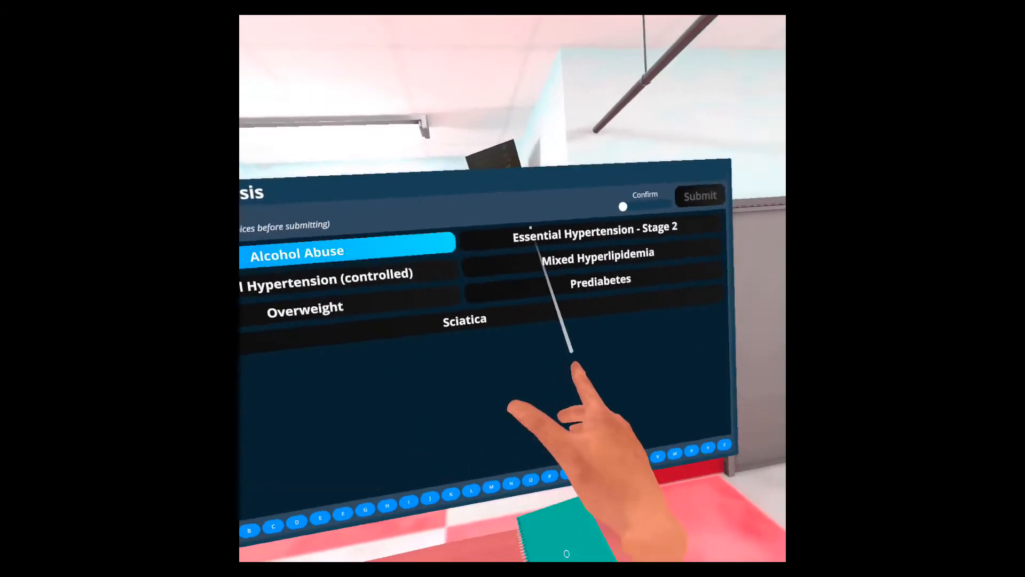
Step: Choose Essential Hypertension - Stage 2 and the next option on the diagnosis question
left_click(597, 230)
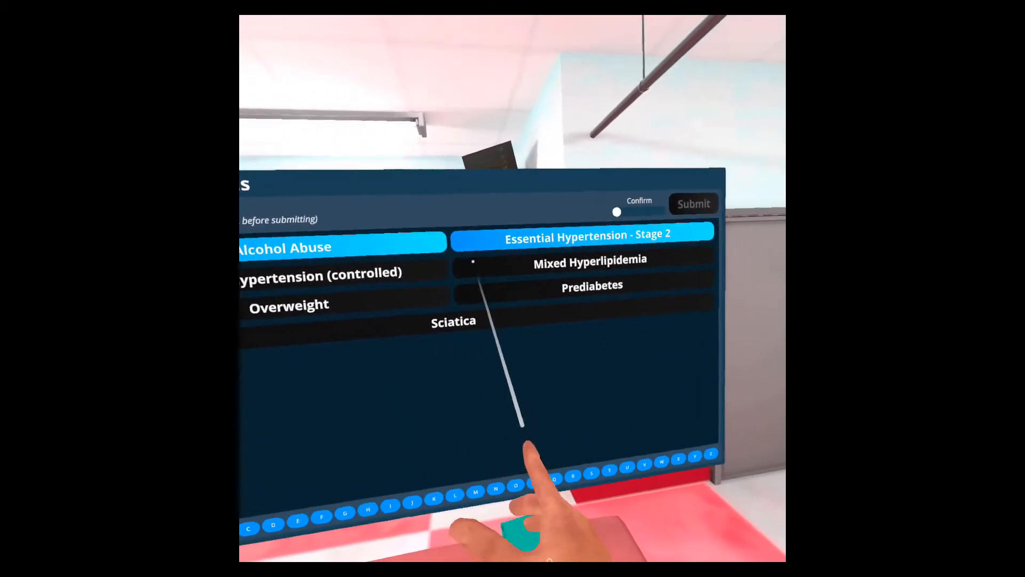
left_click(289, 305)
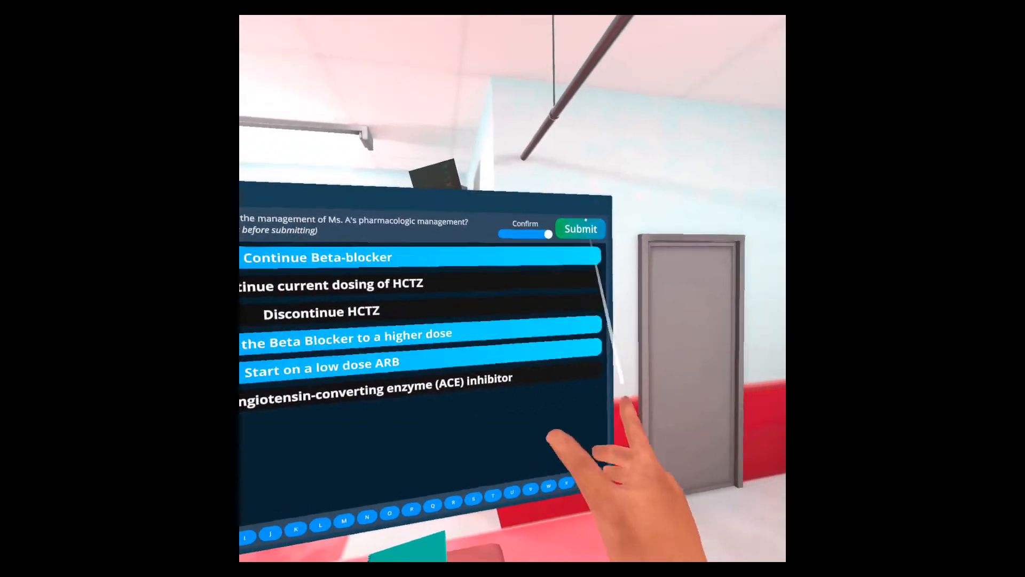
Step: Submit the treatment plan answers: discontinue HCTZ, continue beta-blocker, start low-dose ARB
left_click(581, 229)
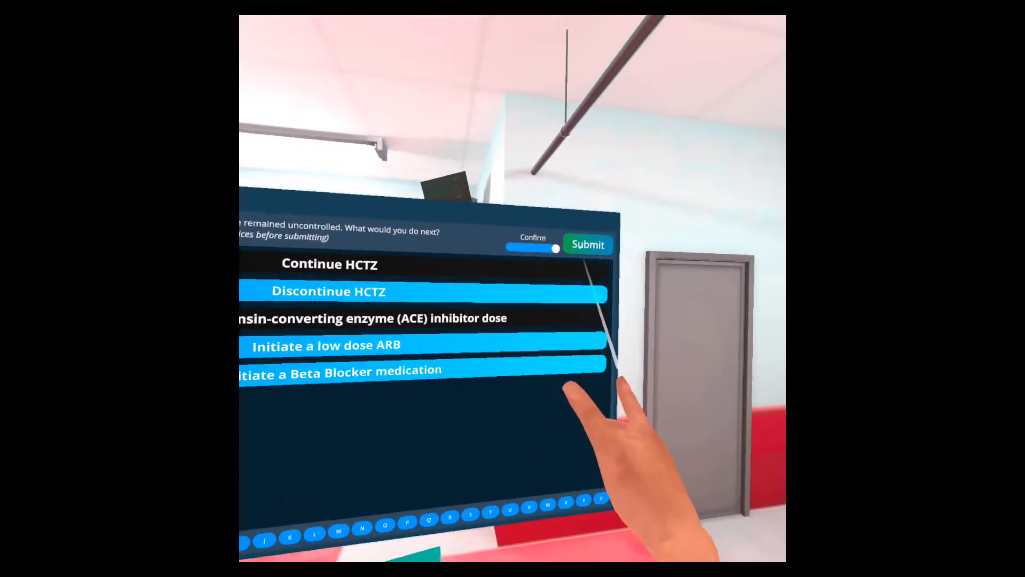
left_click(586, 244)
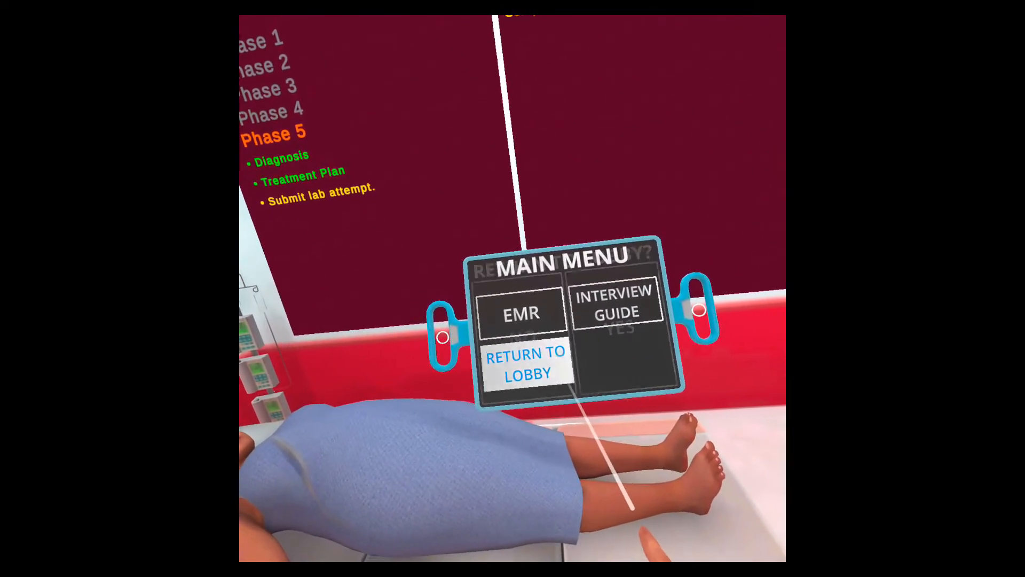
Step: Bring up the Main Menu with Phase 5 Diagnosis and Treatment Plan marked done
left_click(524, 362)
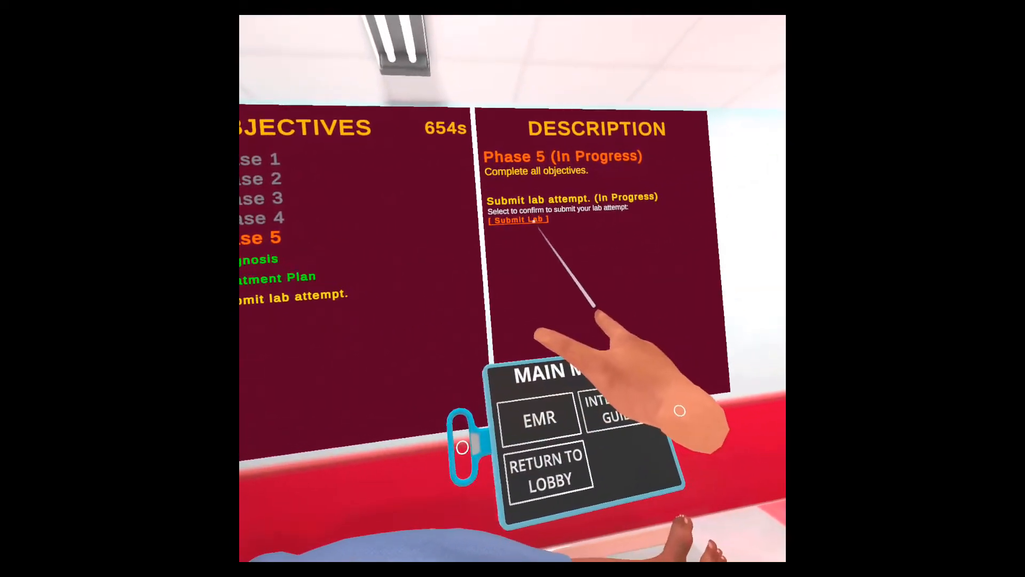
Step: Submit the lab attempt, showing the evaluation of 654 seconds and 18% mastery
left_click(519, 219)
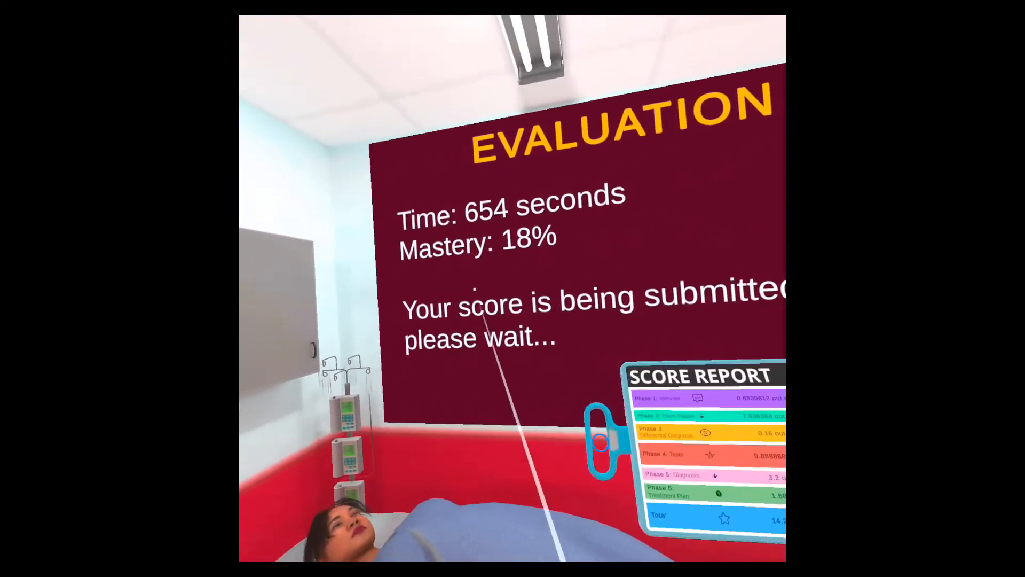